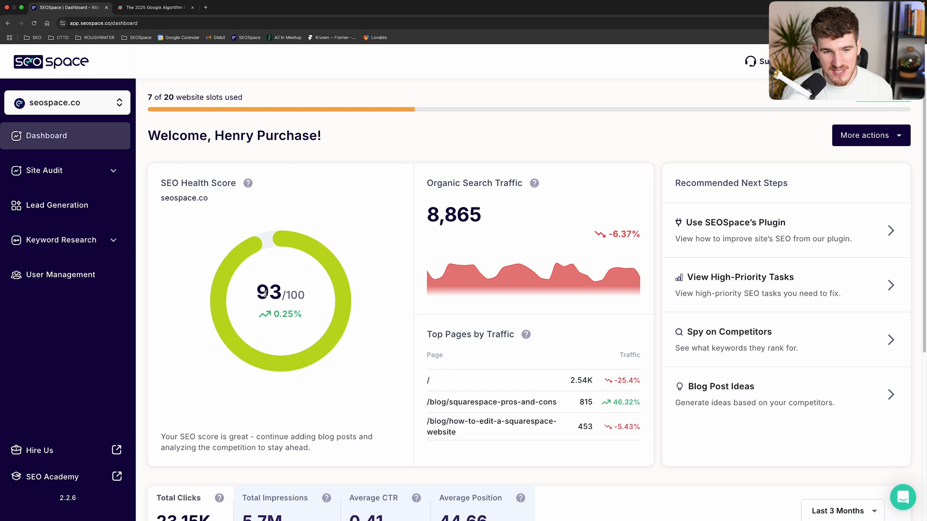
mouse_move(264, 293)
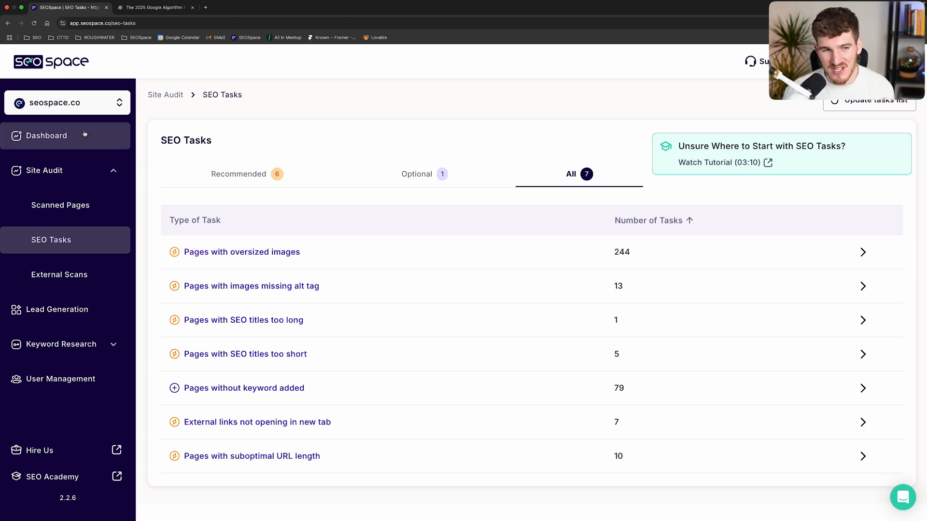
Step: Bring up First Page Sage's 2025 Google algorithm article with its ranking-factors pie chart
click(46, 135)
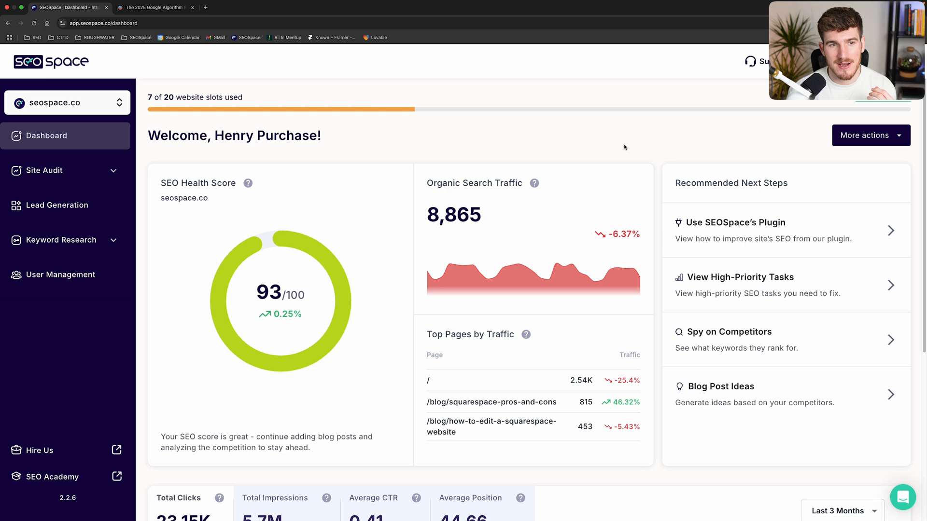
click(154, 6)
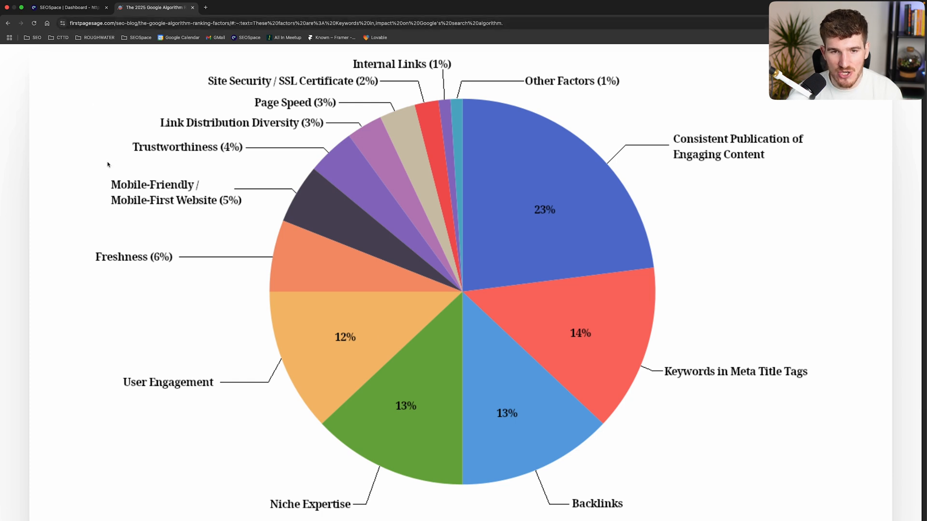
mouse_move(810, 272)
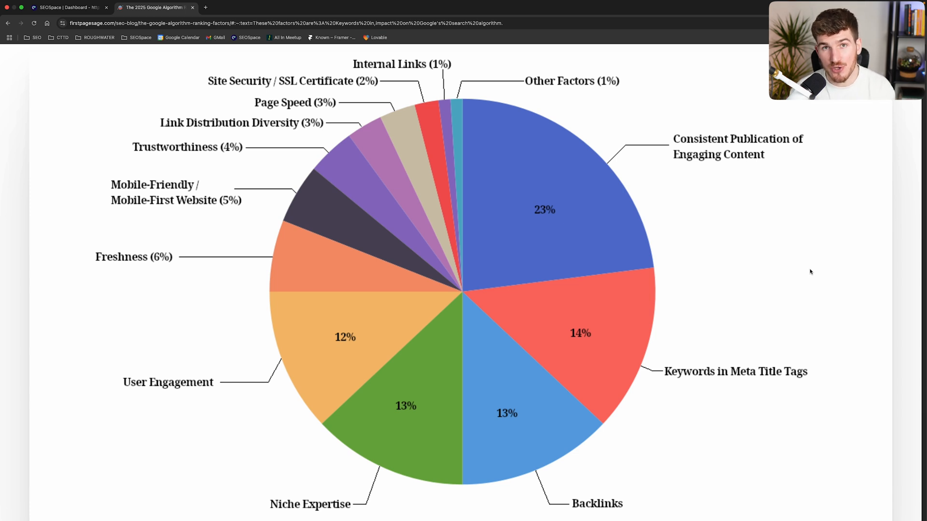
mouse_move(602, 183)
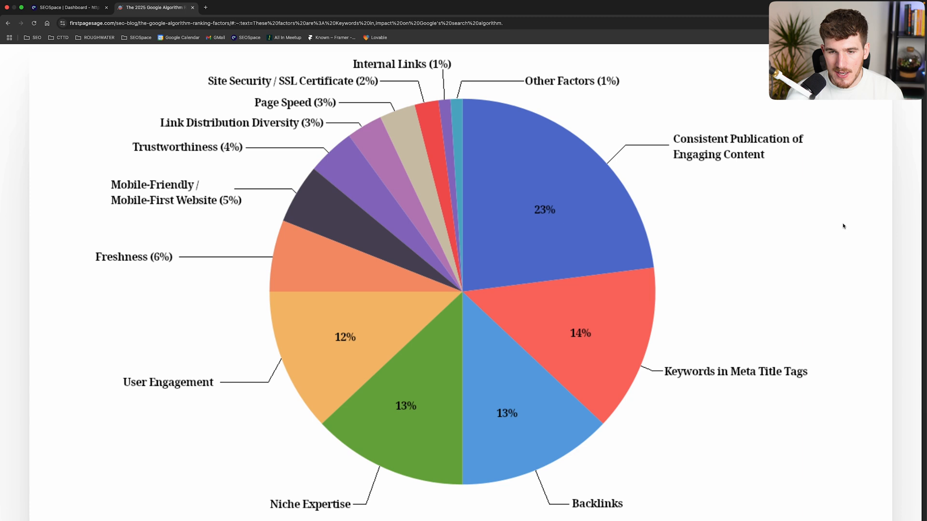
mouse_move(578, 244)
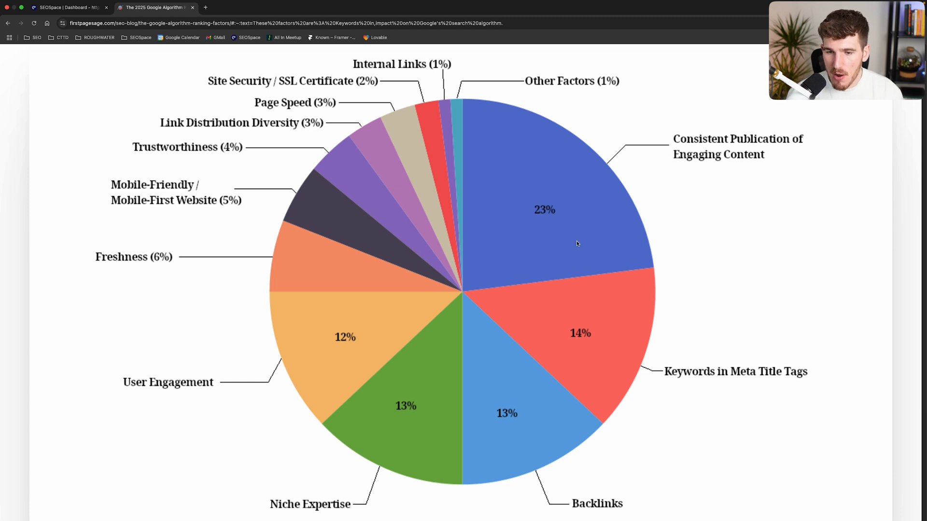
mouse_move(570, 220)
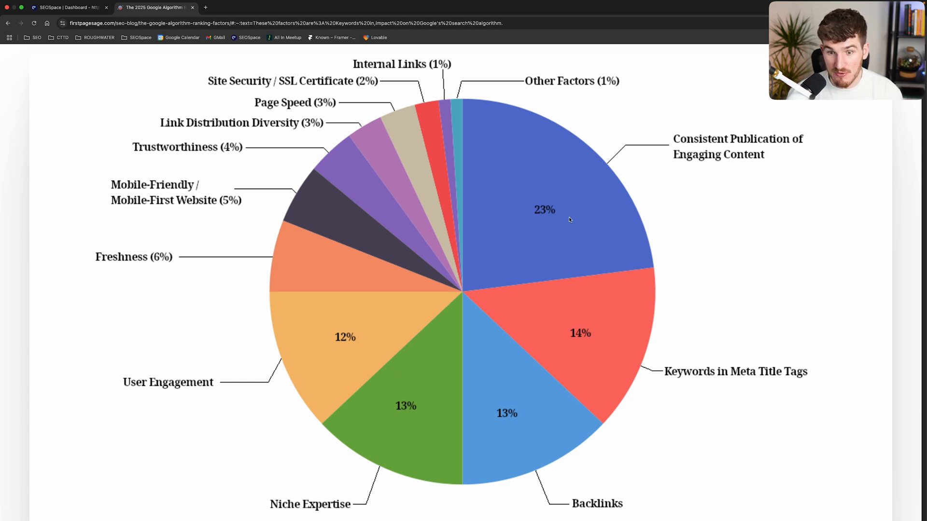
mouse_move(705, 141)
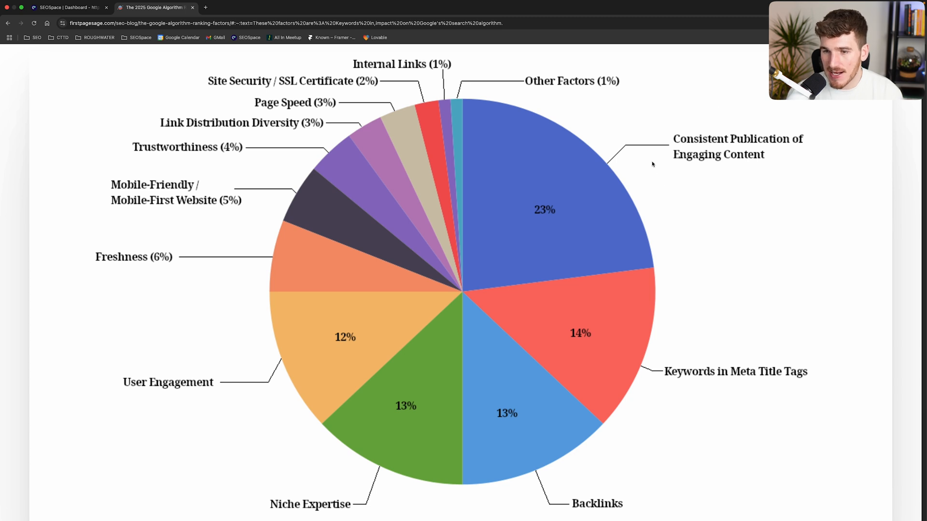
mouse_move(688, 213)
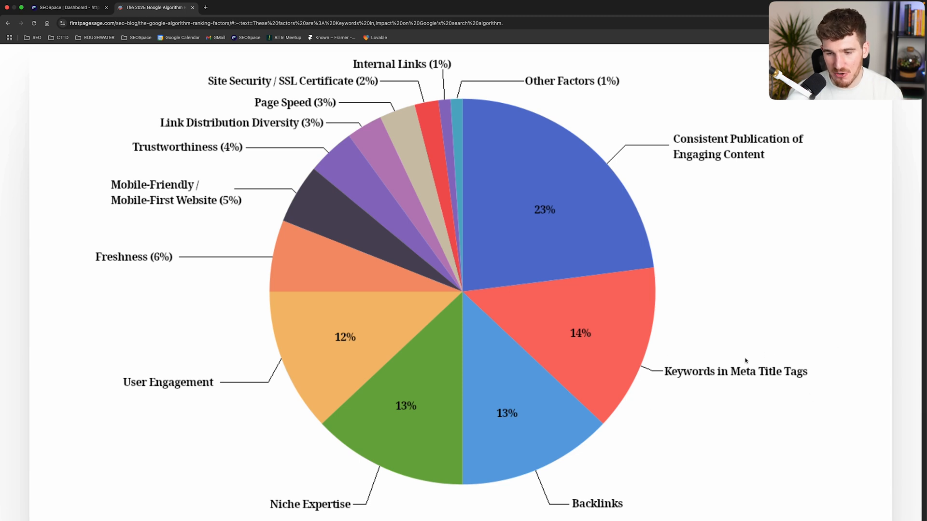
mouse_move(741, 411)
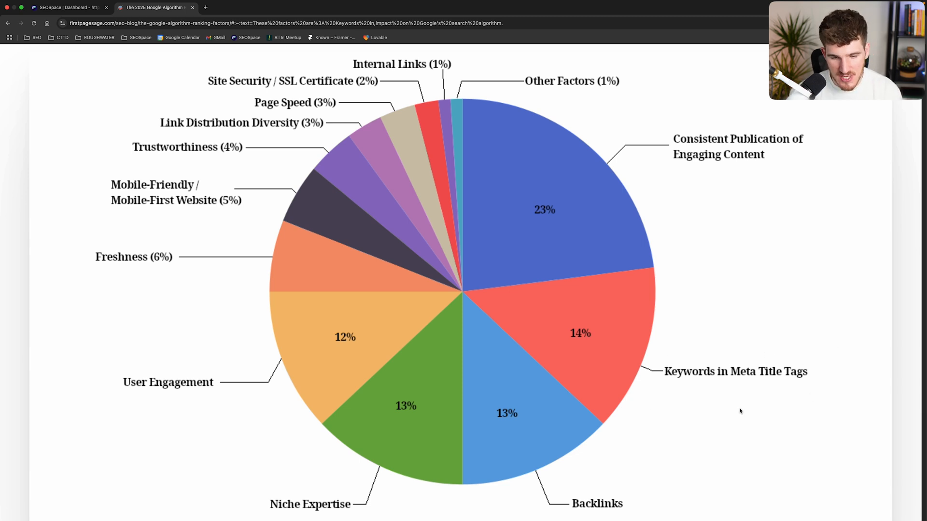
mouse_move(609, 488)
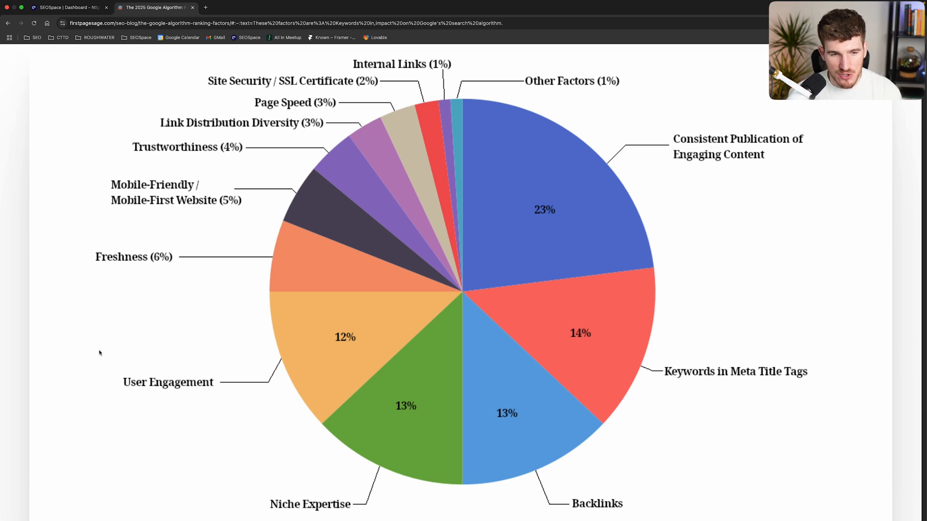
mouse_move(195, 286)
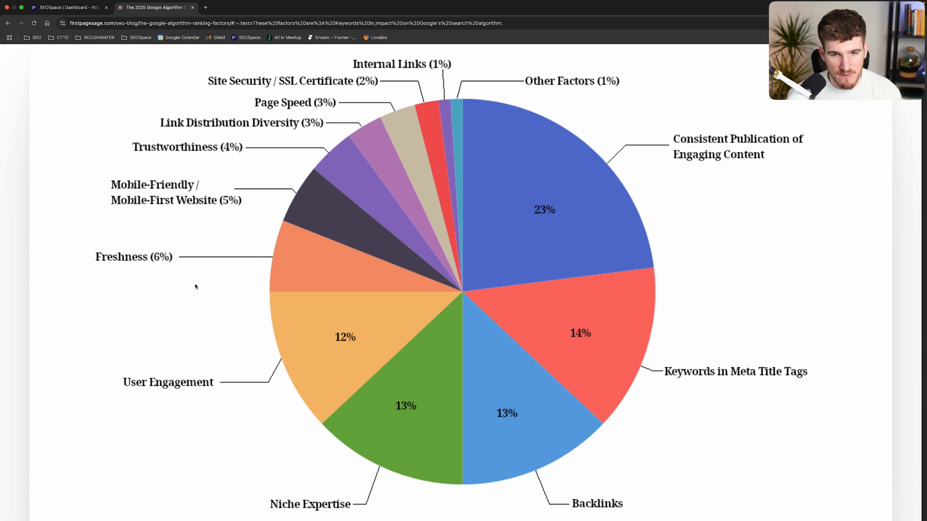
mouse_move(335, 218)
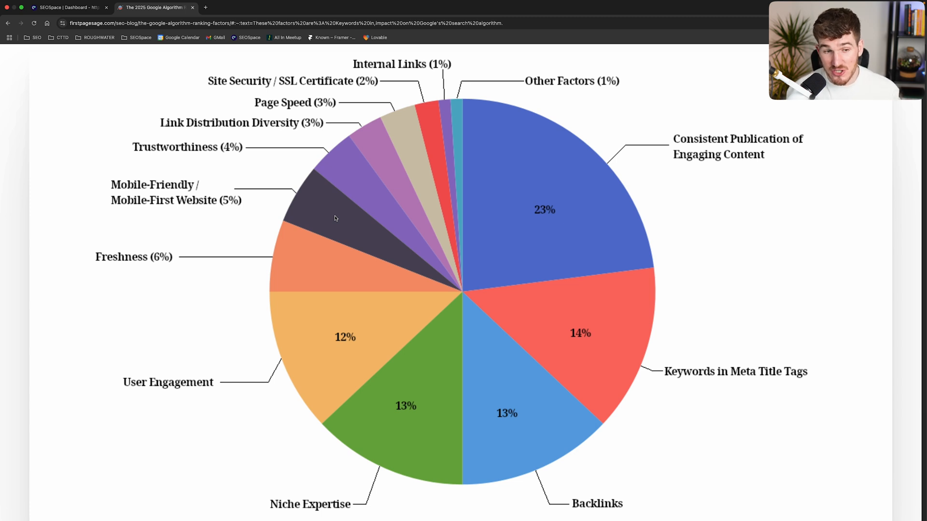
mouse_move(509, 212)
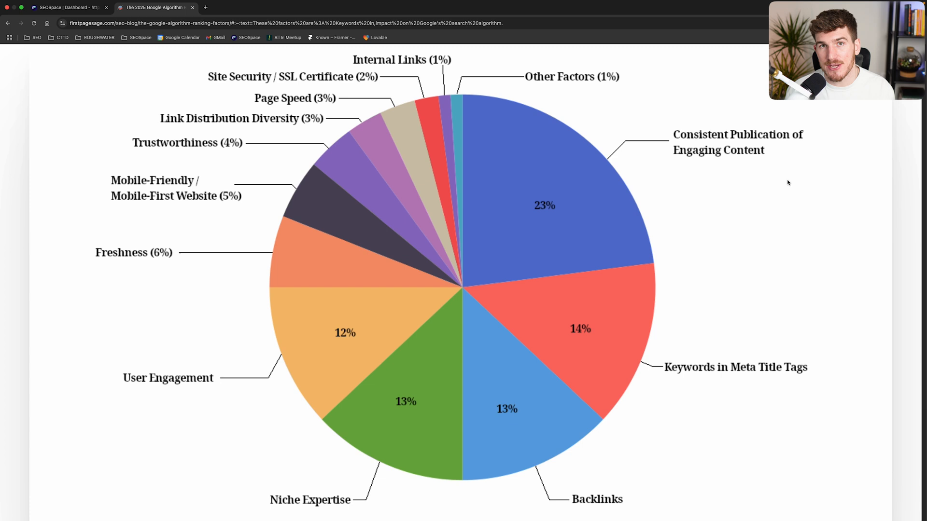
Step: Reach the Blog Post Ideas generator under Keyword Research from the SEOSpace dashboard
click(64, 7)
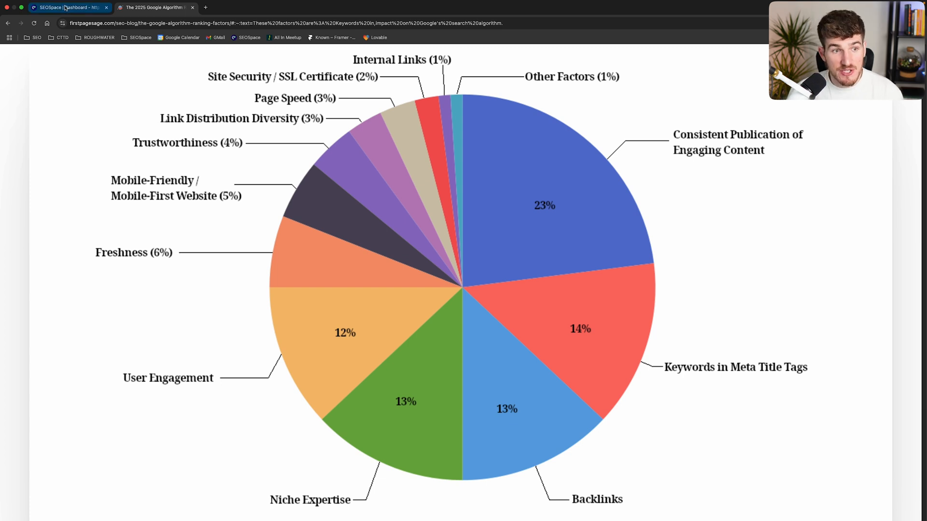
click(64, 6)
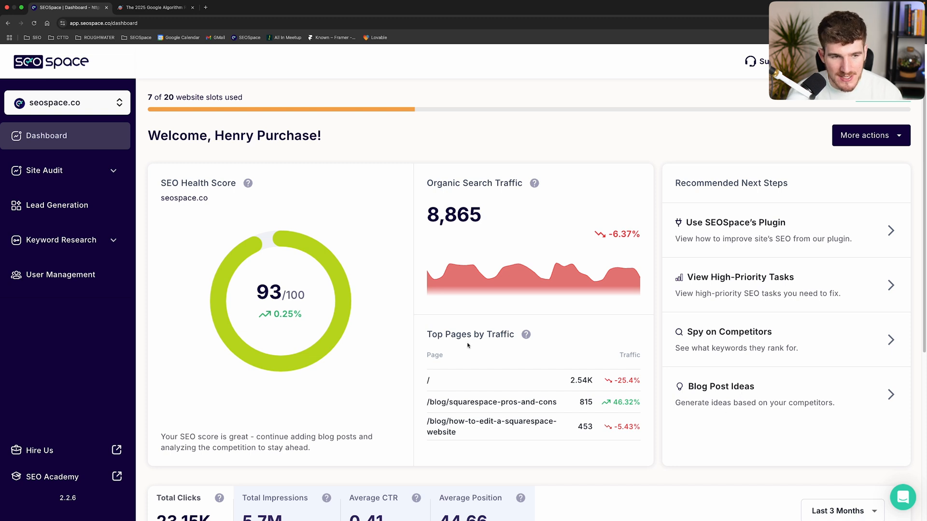
click(61, 239)
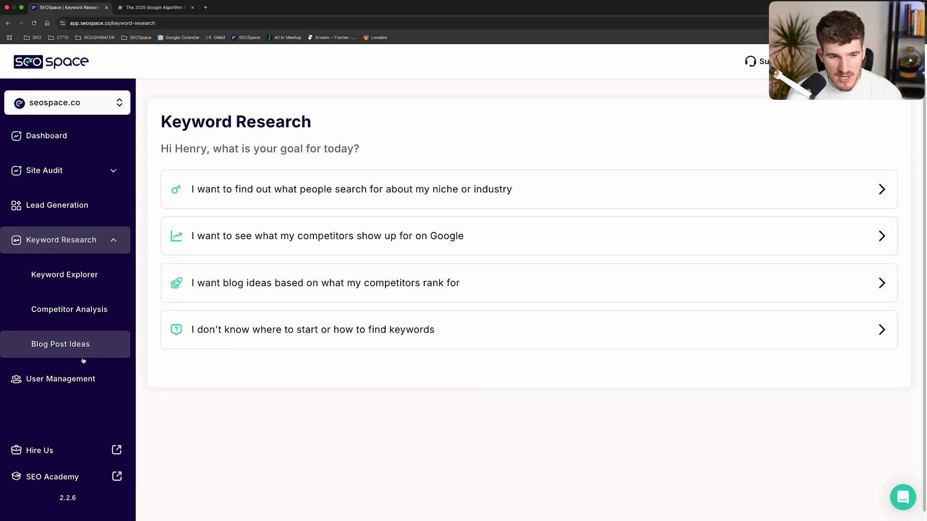
click(59, 344)
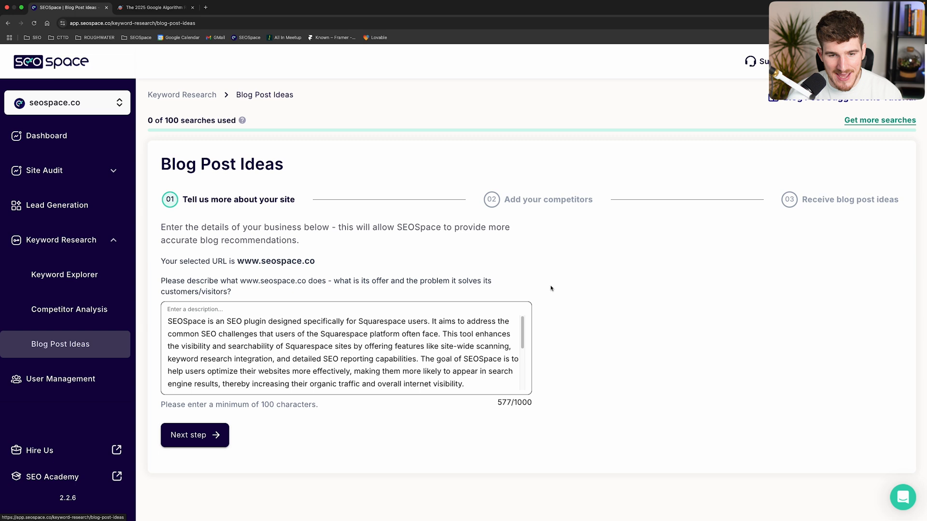
mouse_move(647, 259)
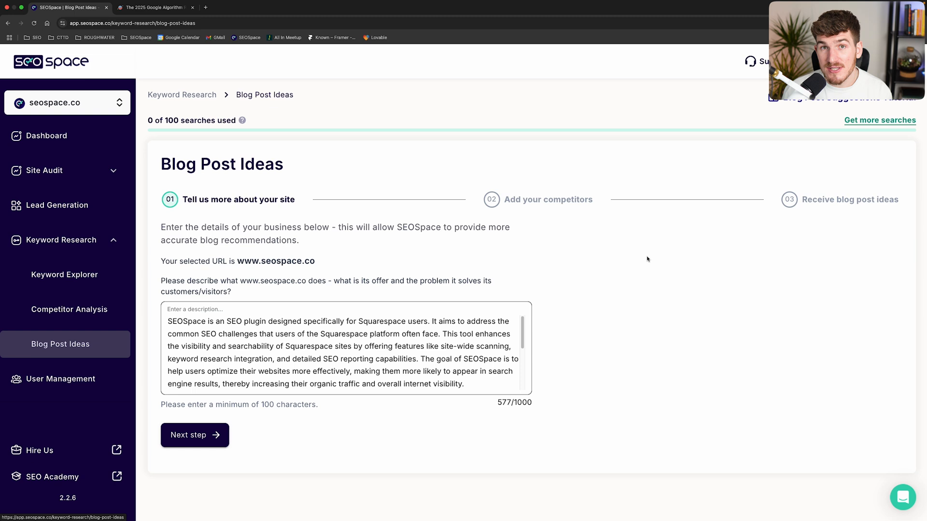
Step: Compare the filled-in seospace.co description form against the ranking-factors pie chart
click(153, 7)
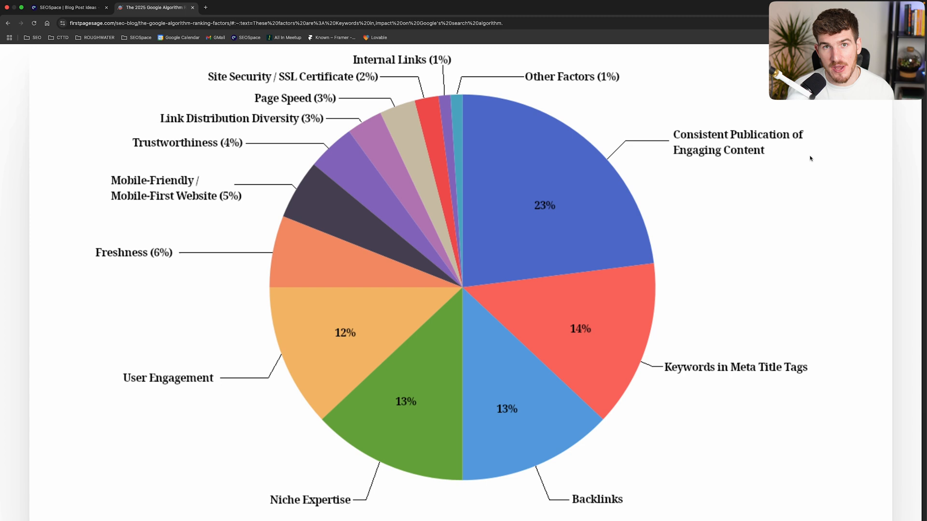
mouse_move(779, 214)
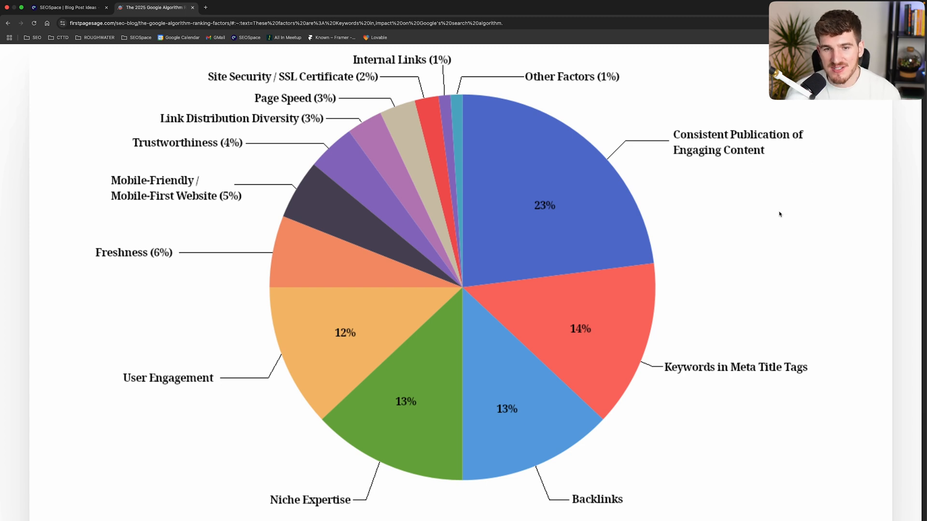
click(65, 7)
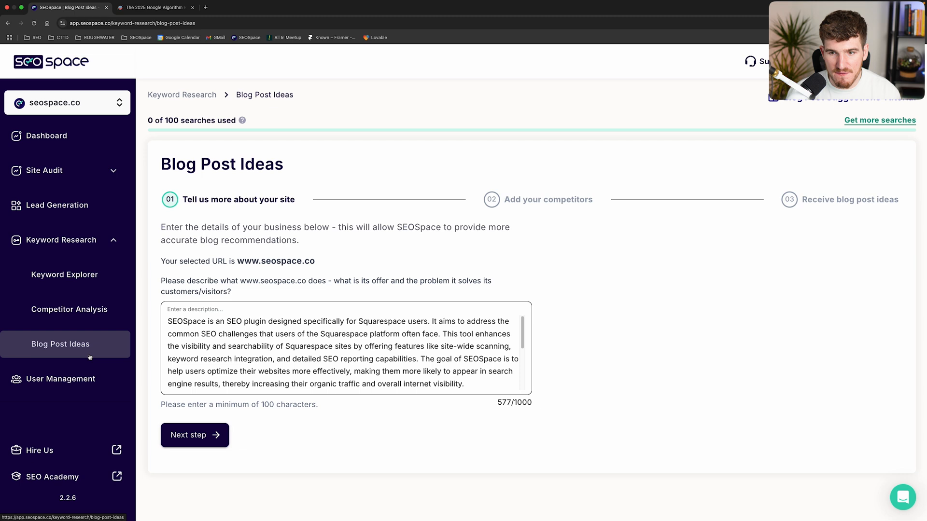
click(154, 7)
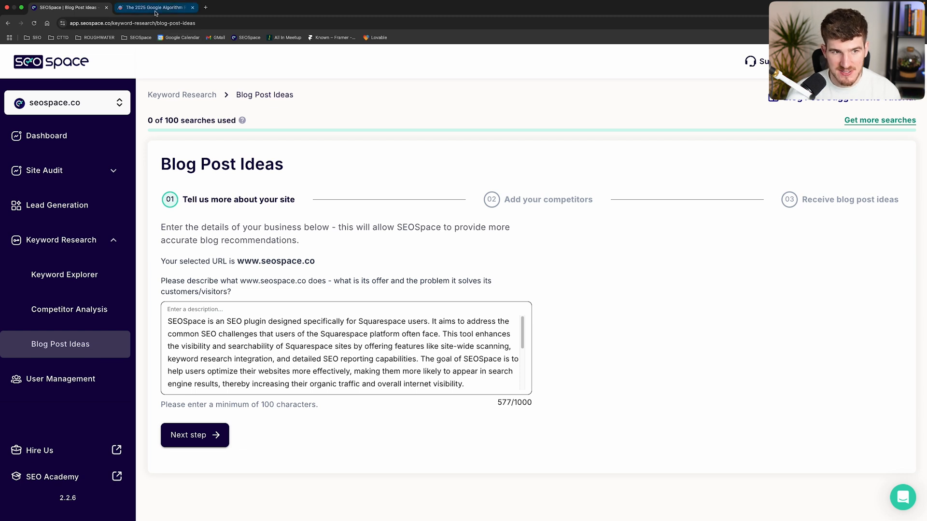
Step: Show the Optional SEO tasks, listing 79 pages without a keyword added
click(153, 7)
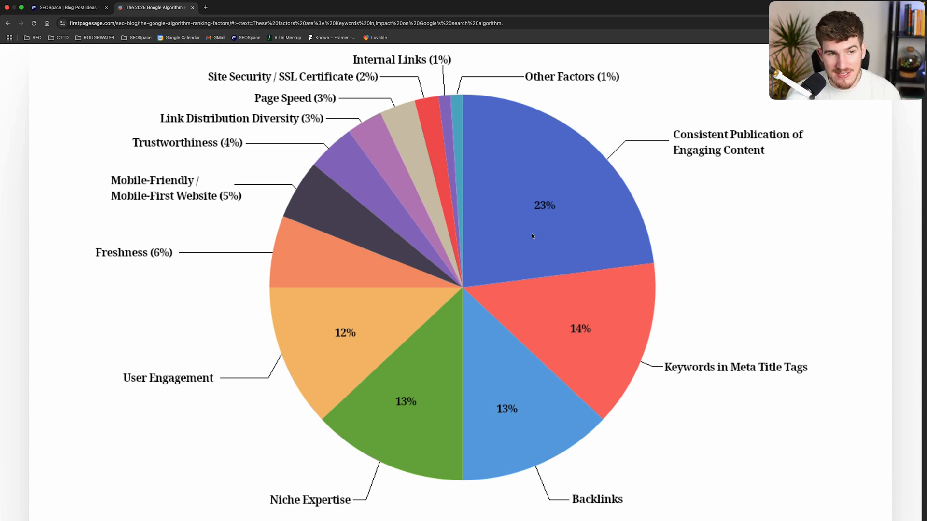
click(67, 7)
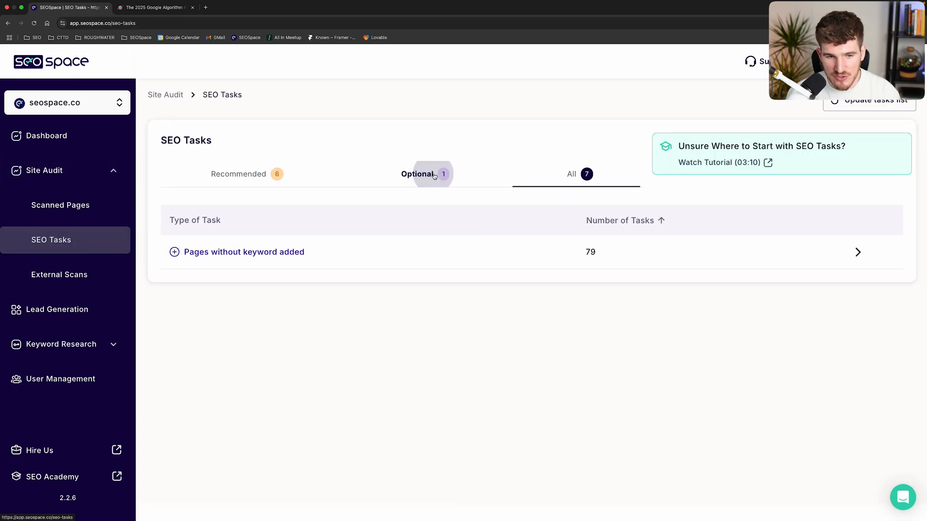
click(417, 174)
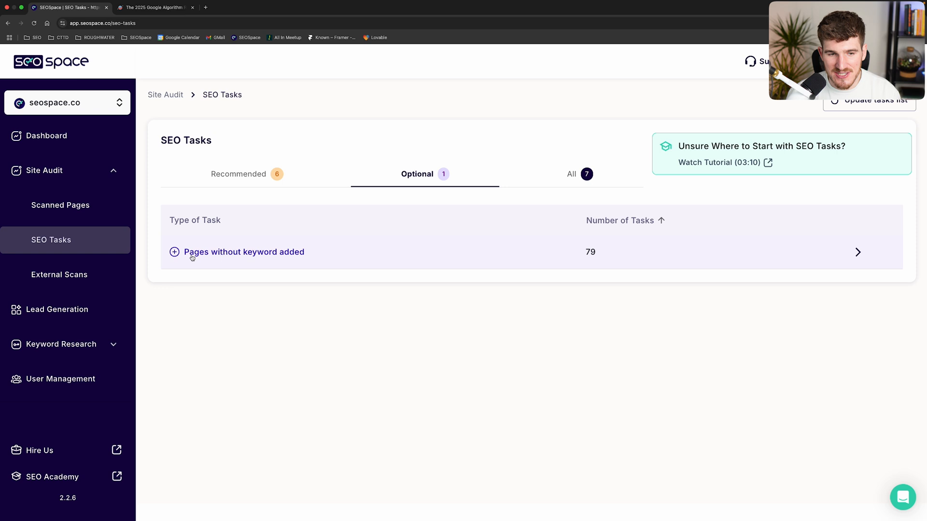
mouse_move(269, 262)
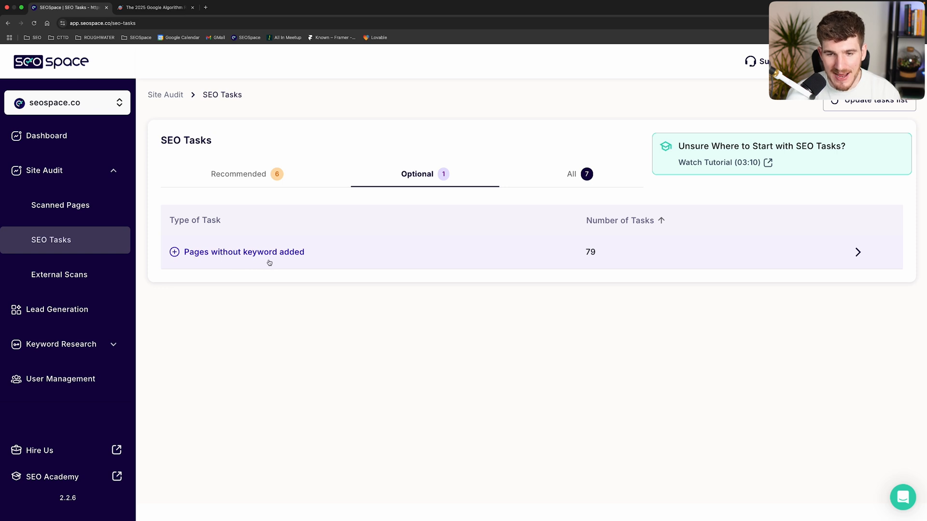
mouse_move(617, 313)
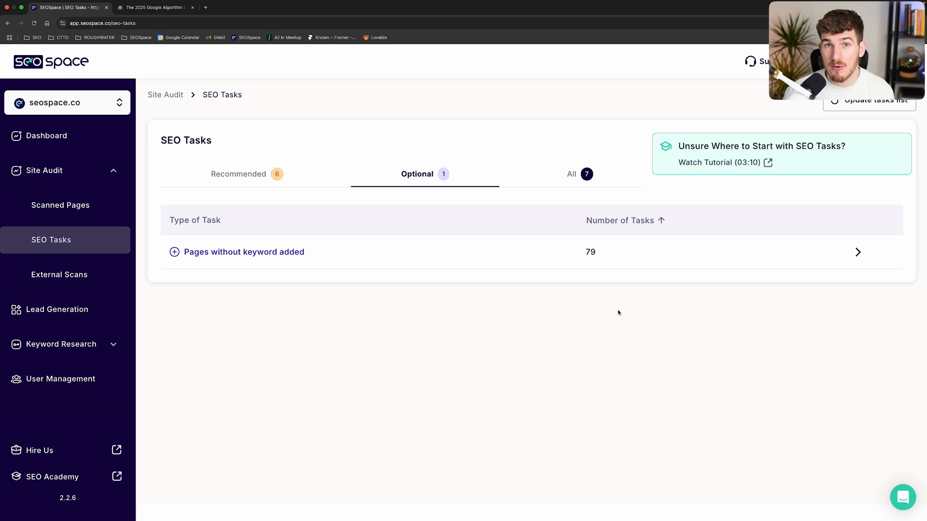
mouse_move(351, 264)
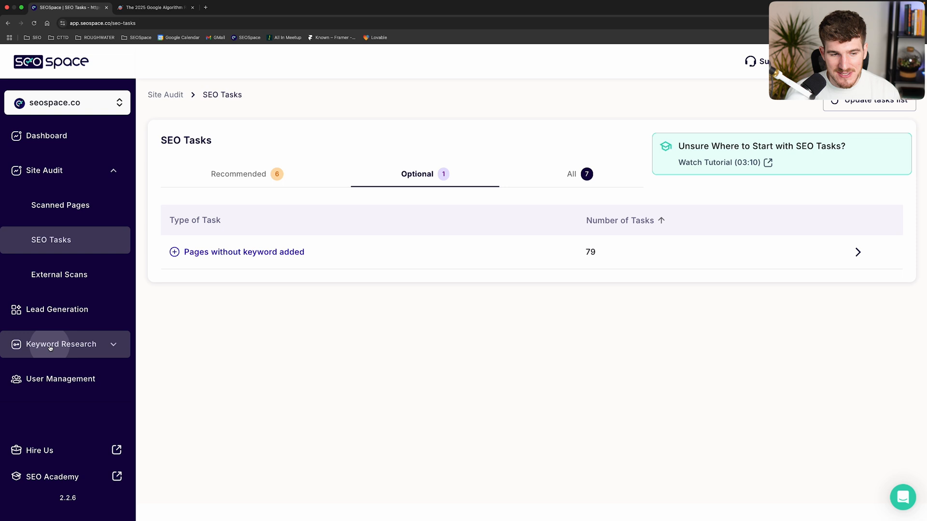
Step: Reach the Competitor Analysis tool via Keyword Explorer, glancing at the pie chart on the way
click(62, 344)
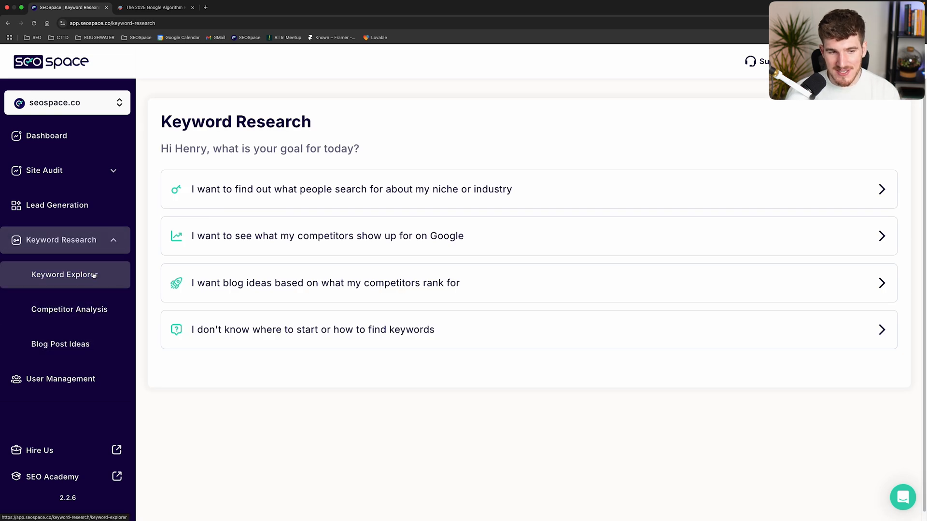
click(65, 275)
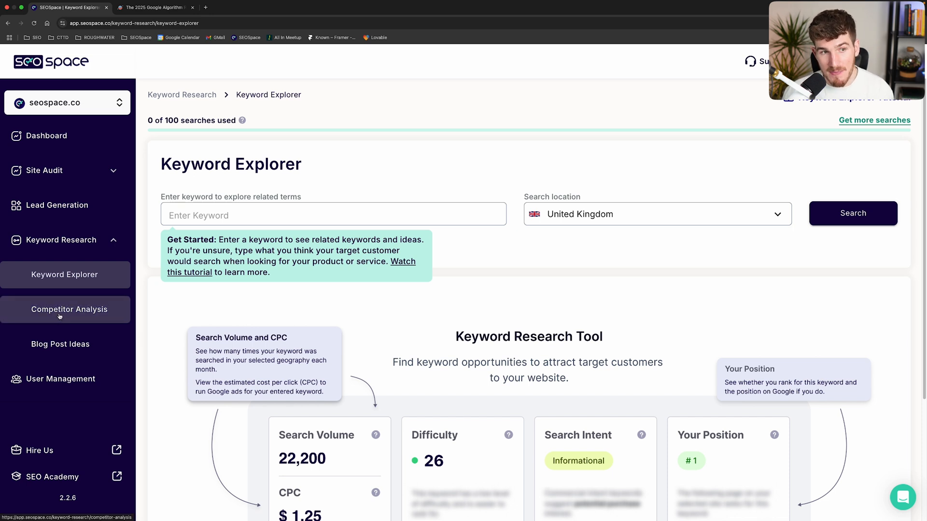
click(155, 7)
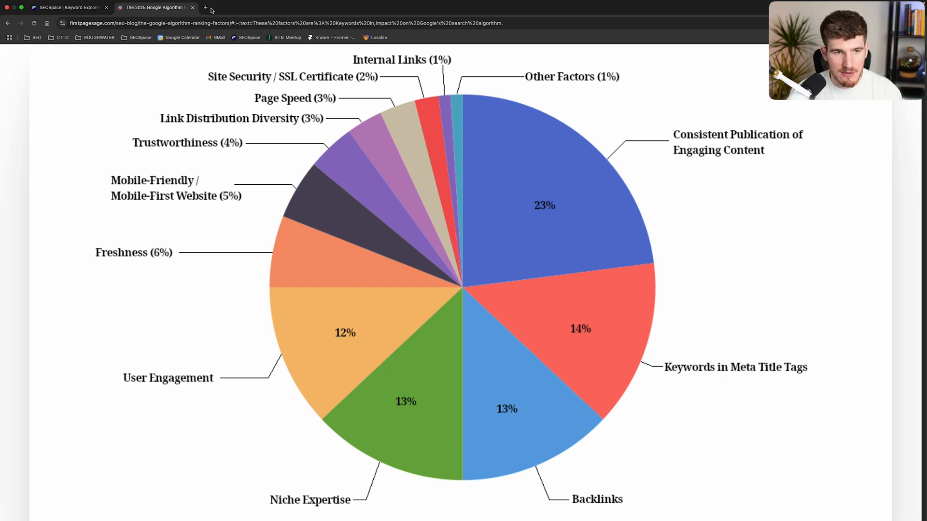
click(205, 7)
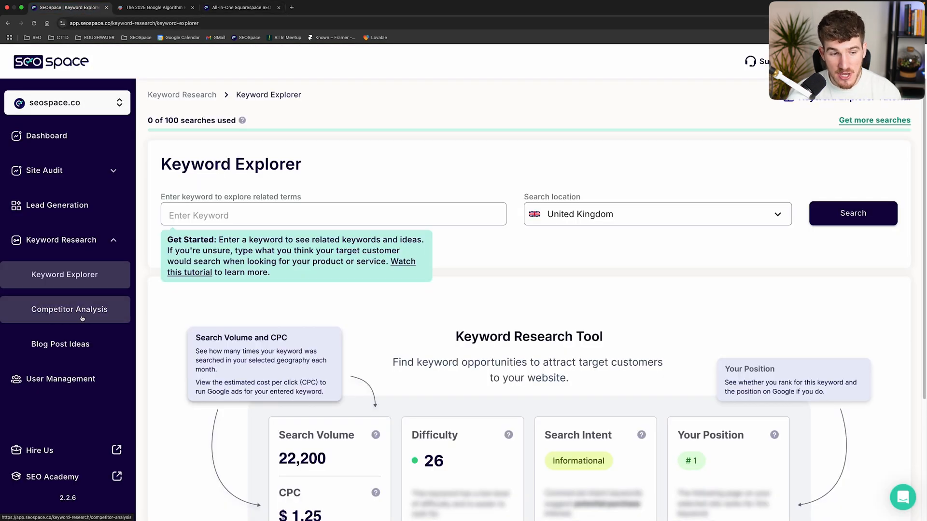
click(69, 309)
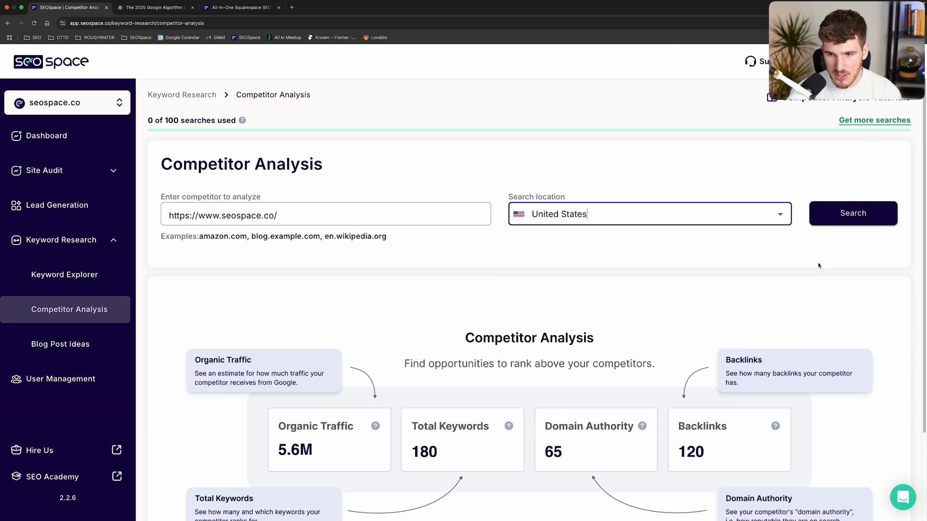
Step: Run the United States analysis of seospace.co showing 13,517 traffic, 4,360 keywords, 12,790 backlinks
click(852, 213)
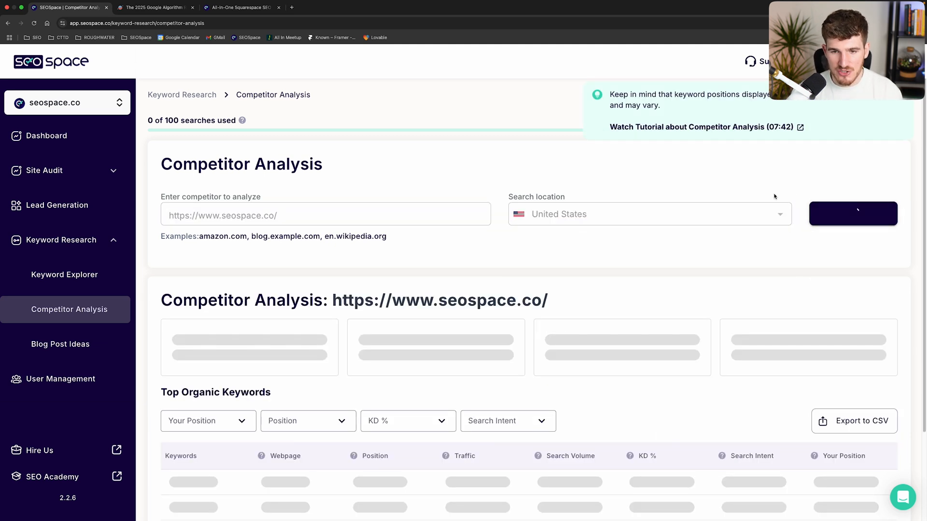
click(852, 214)
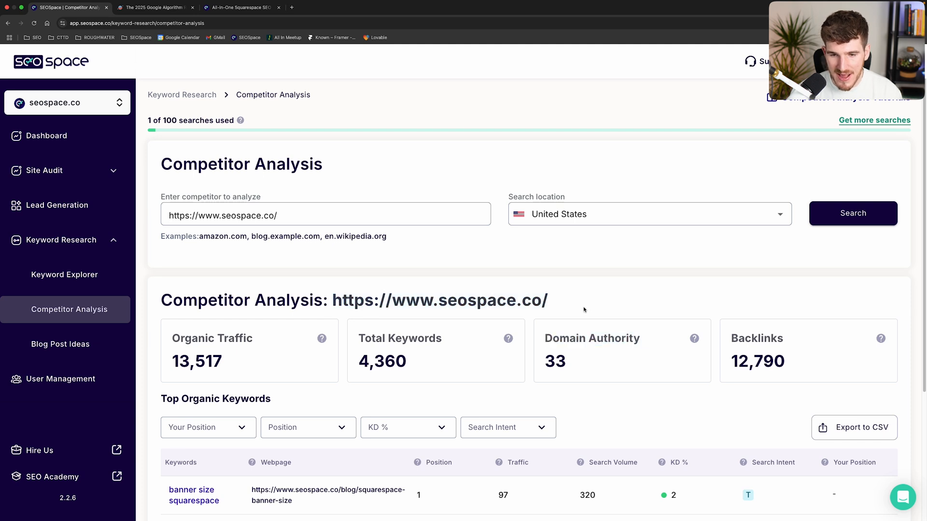
drag(278, 300, 548, 300)
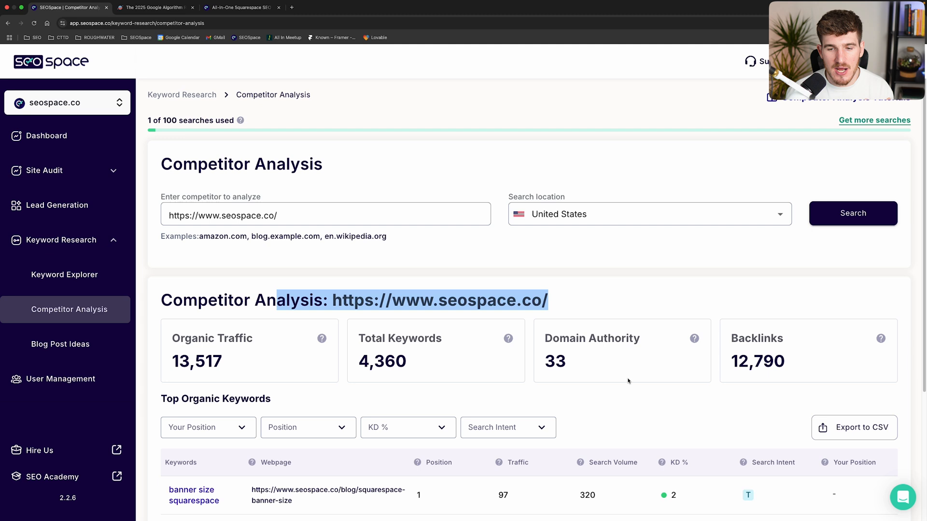
mouse_move(798, 389)
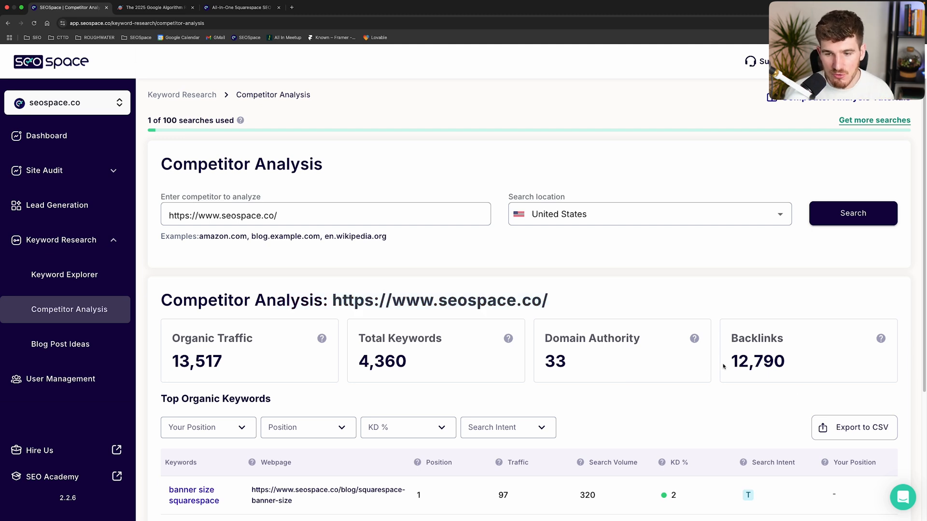
mouse_move(815, 364)
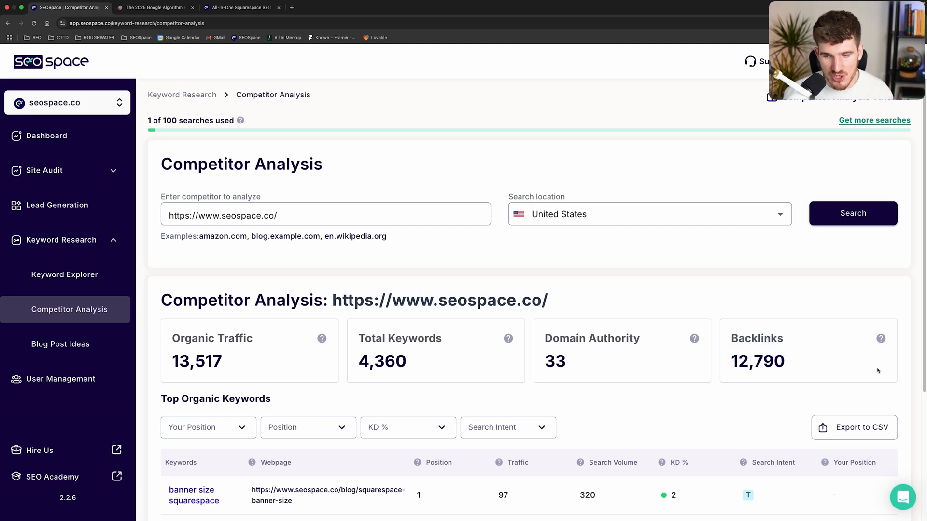
mouse_move(869, 369)
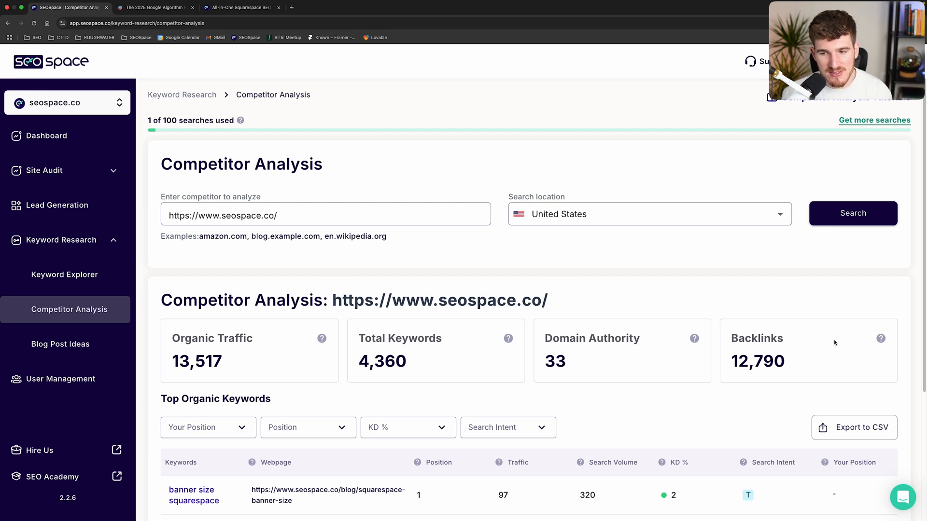
mouse_move(772, 277)
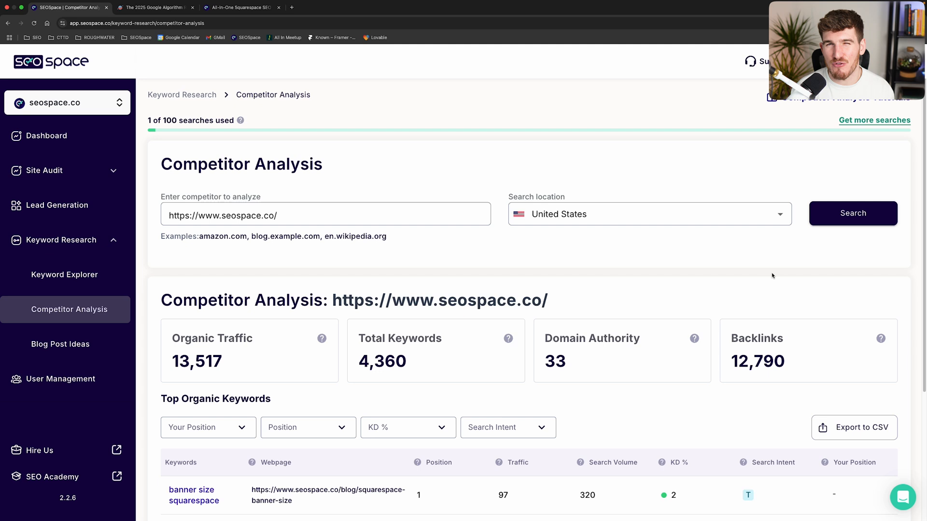
click(154, 7)
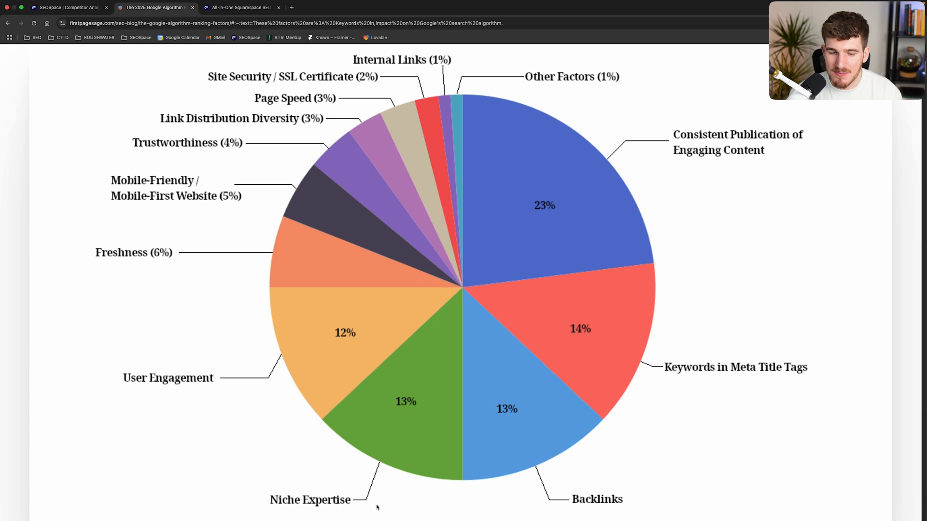
mouse_move(301, 412)
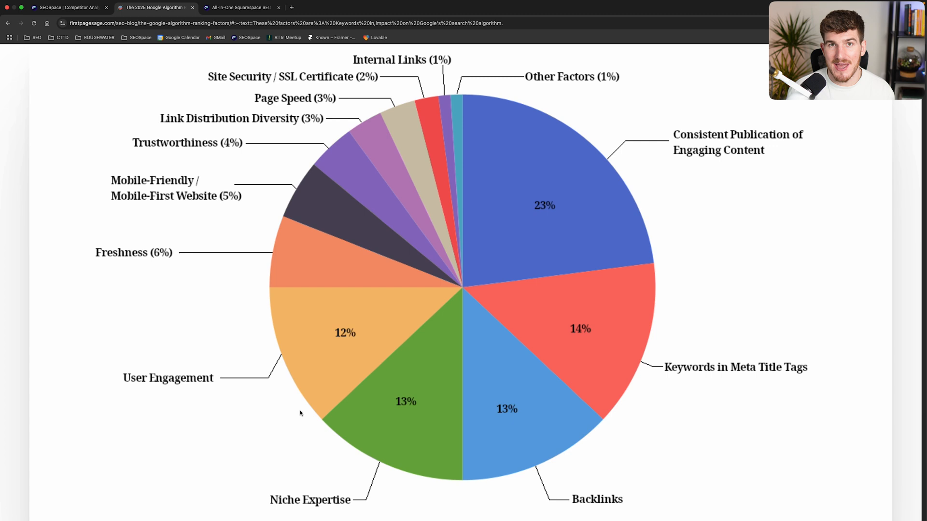
mouse_move(328, 412)
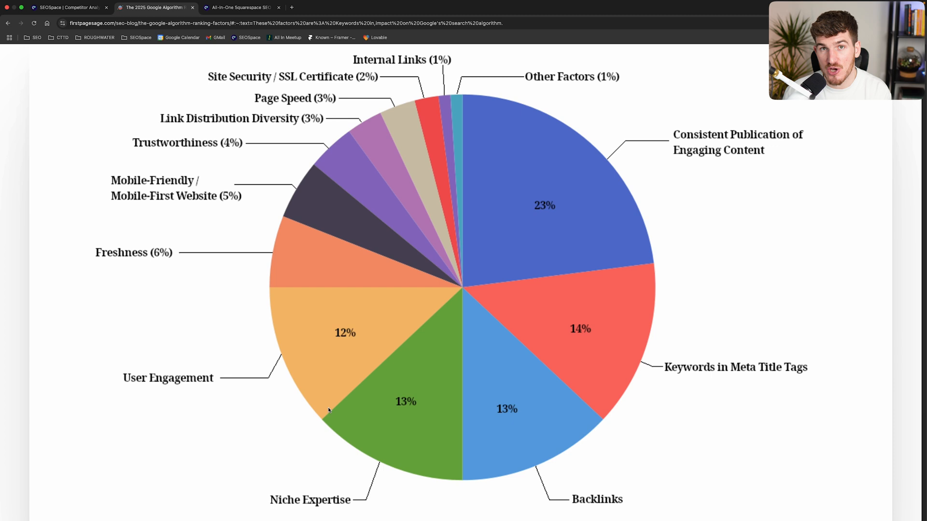
mouse_move(331, 404)
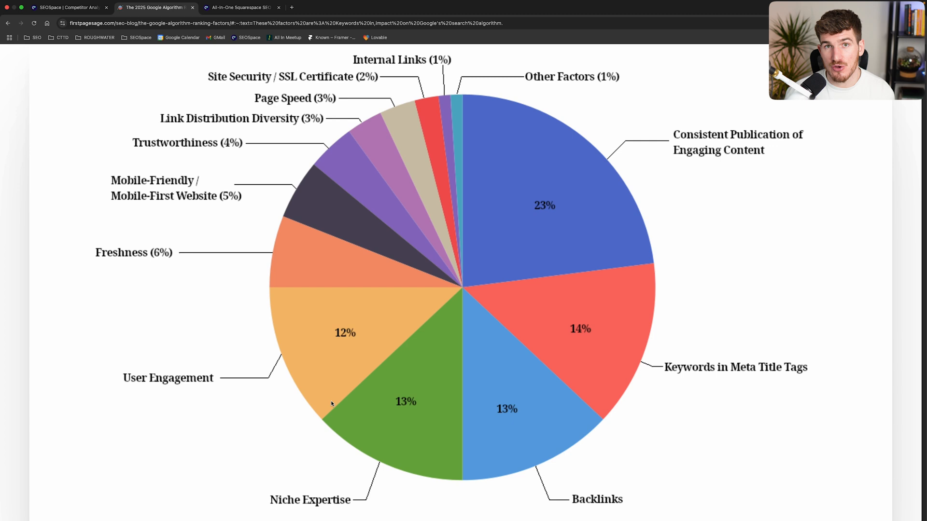
mouse_move(318, 514)
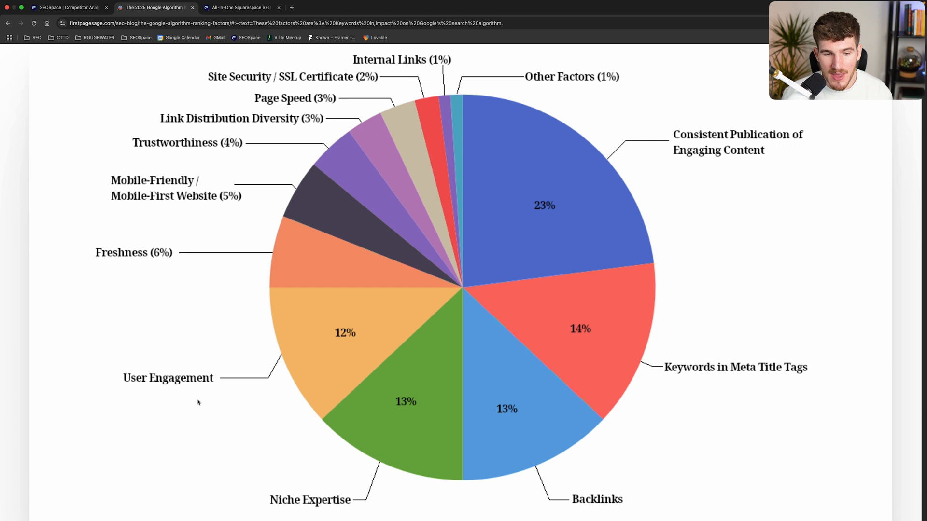
mouse_move(225, 379)
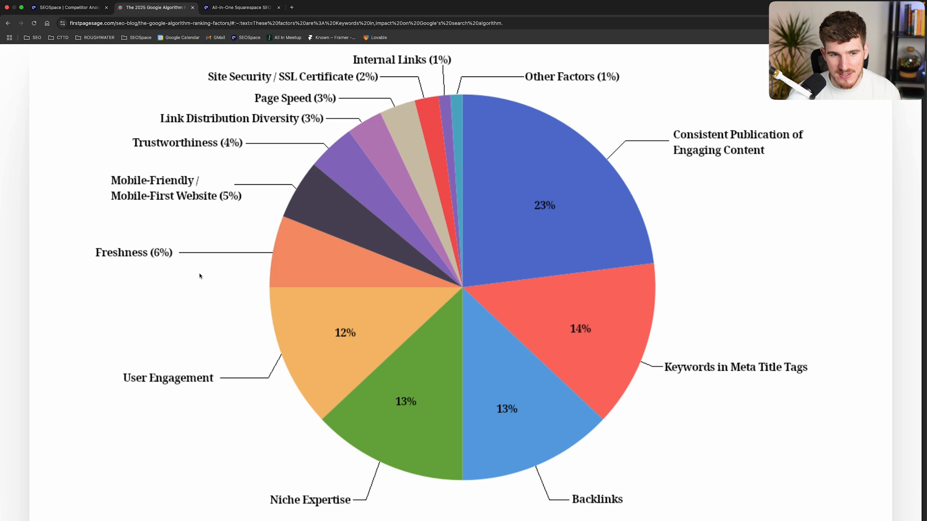
Step: Return to the SEOSpace overview dashboard with its 93/100 health score
click(68, 7)
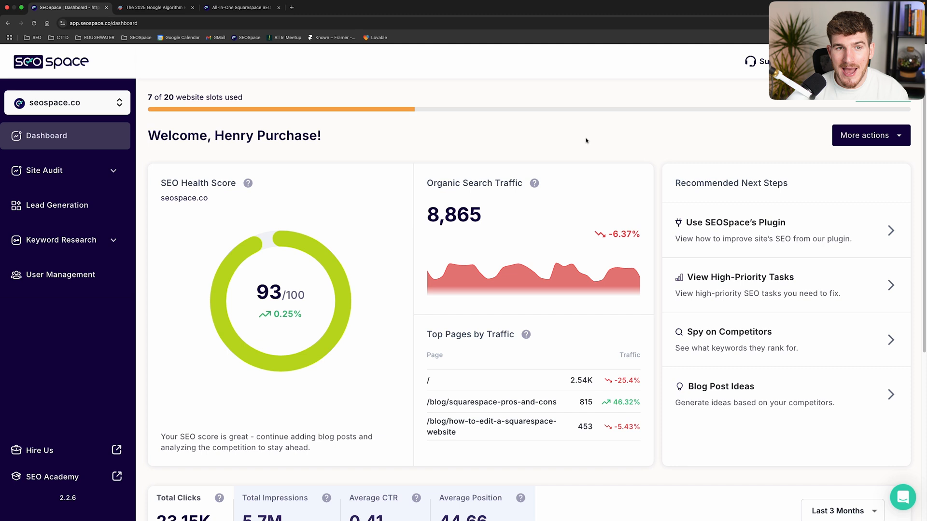
Step: On seospace.co's 100/100 plugin scan, ask AI Recommendations 'How do I improved this web page's SEO?'
click(240, 6)
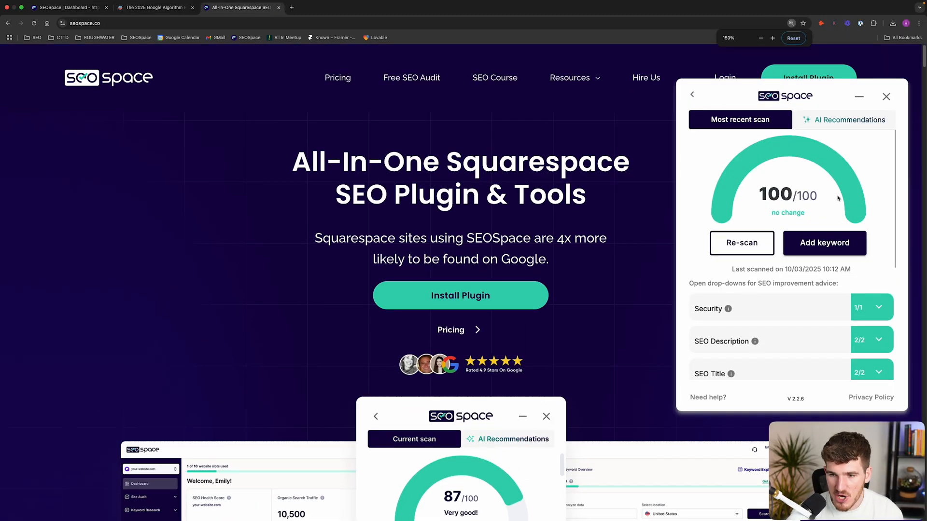
double_click(776, 194)
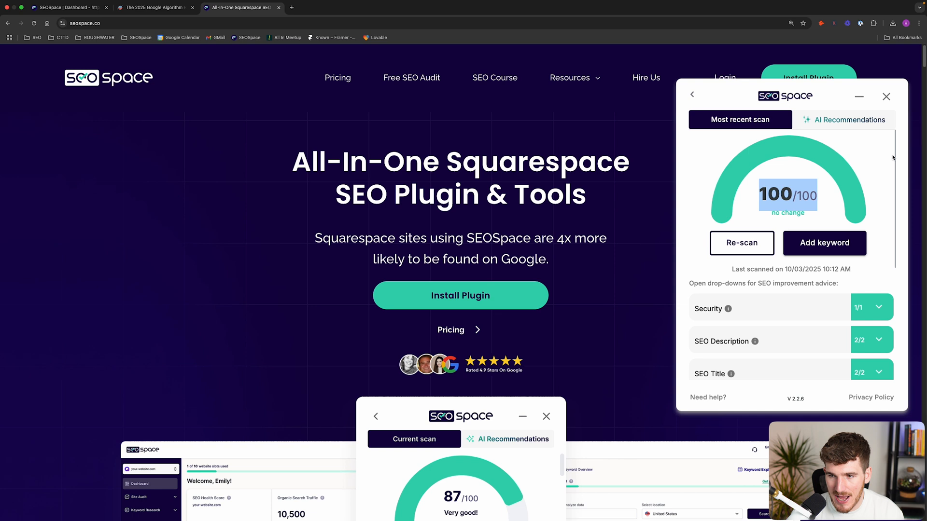
click(843, 120)
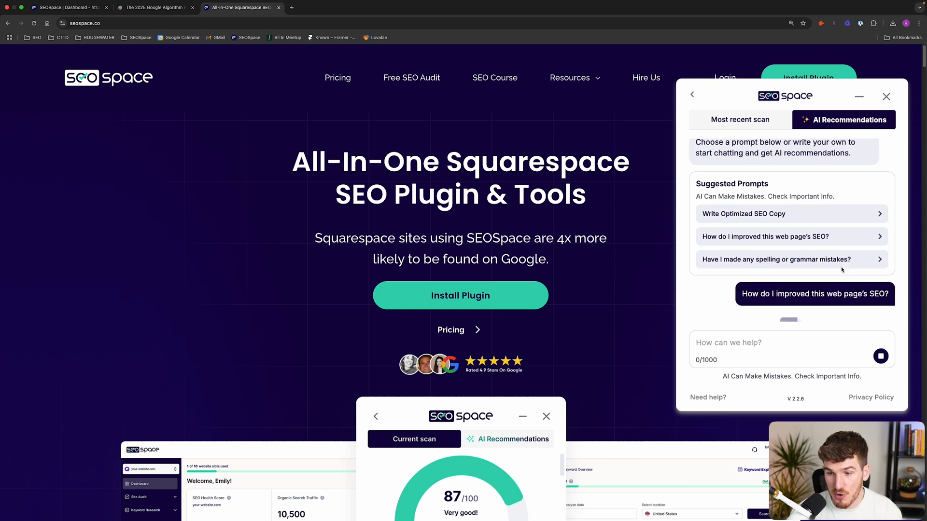
click(814, 294)
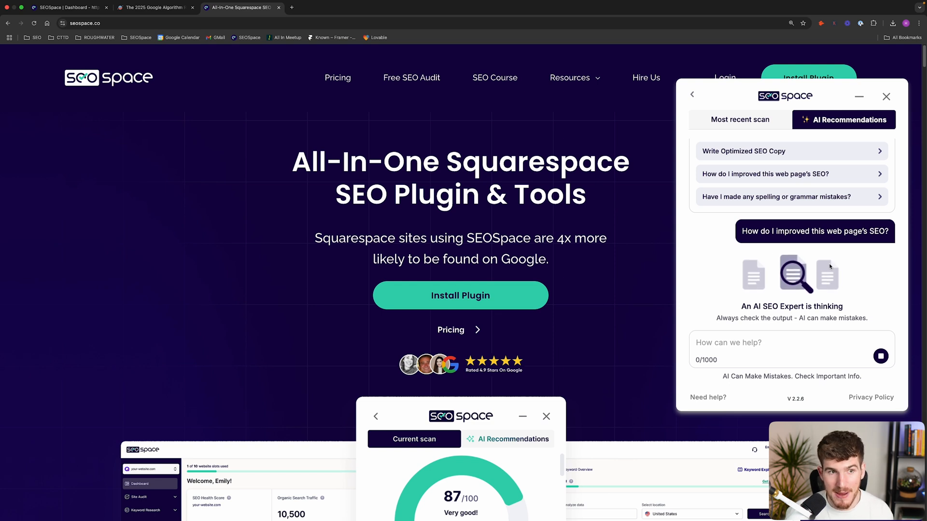
Step: Read the AI's technical and user experience advice alongside the ranking-factor chart
click(155, 6)
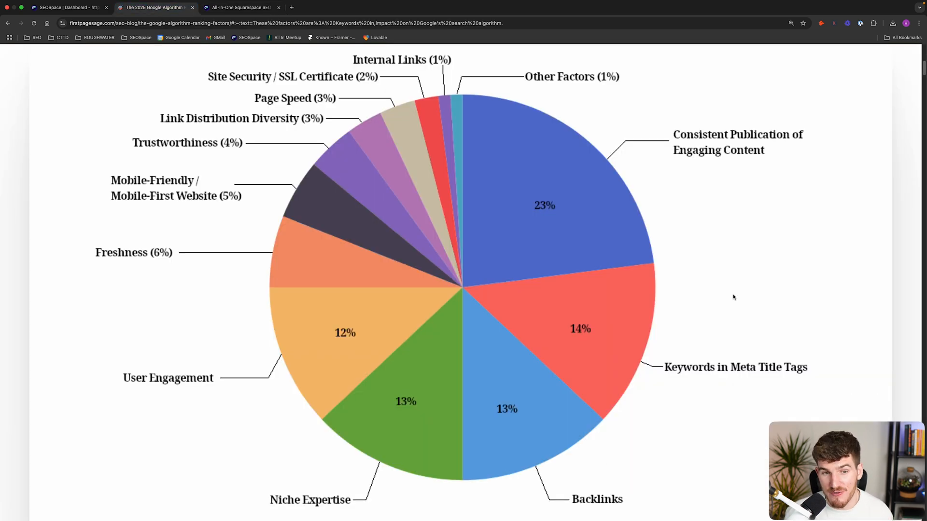
mouse_move(735, 297)
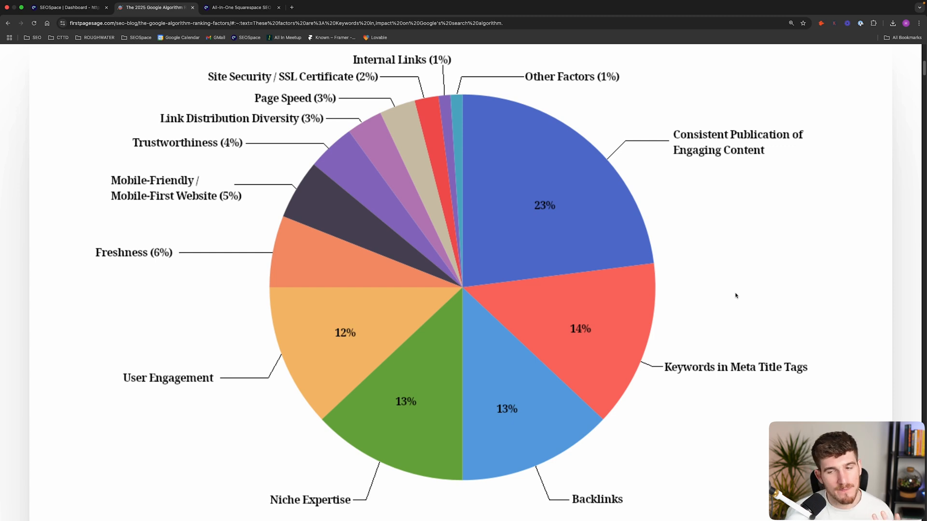
click(239, 6)
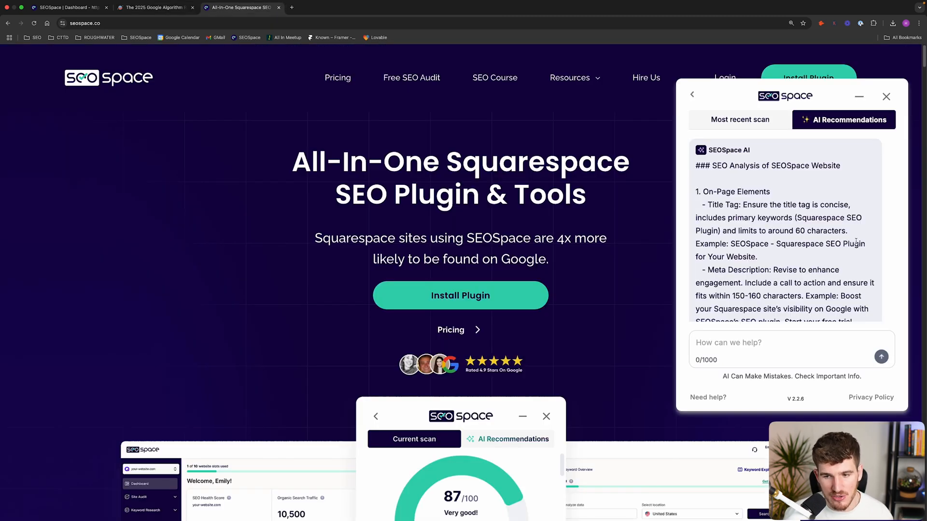
scroll(down, 3)
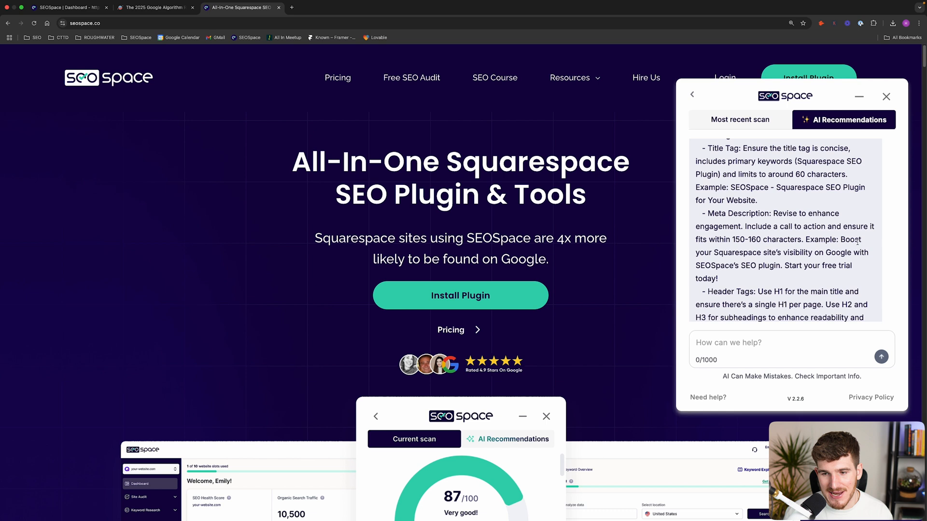
scroll(down, 3)
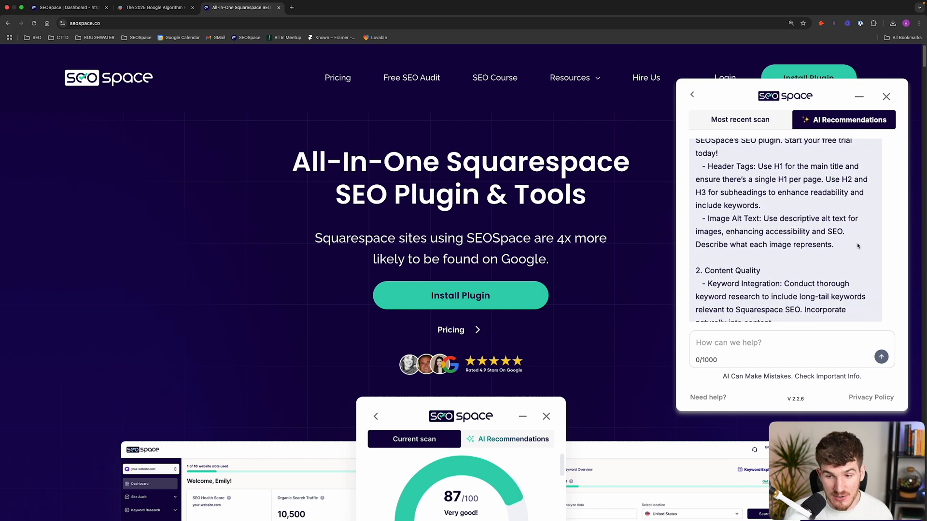
scroll(down, 3)
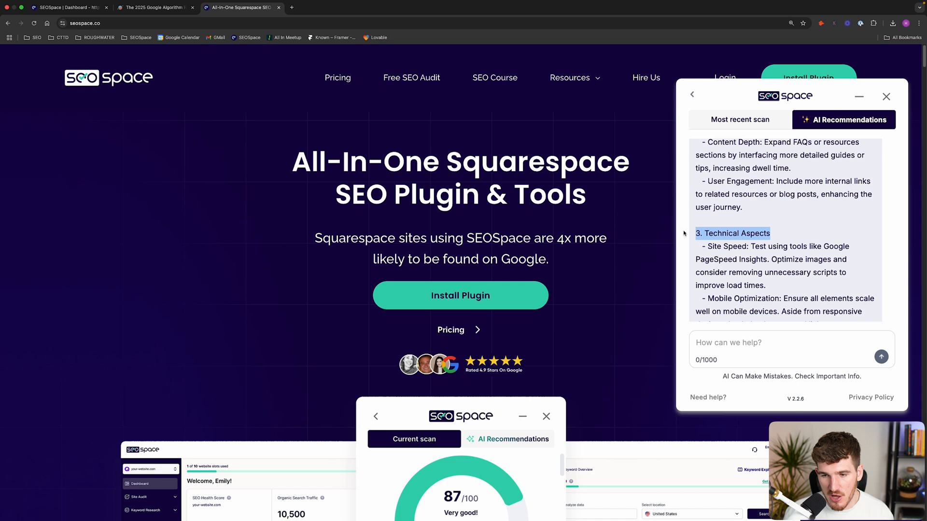
scroll(down, 3)
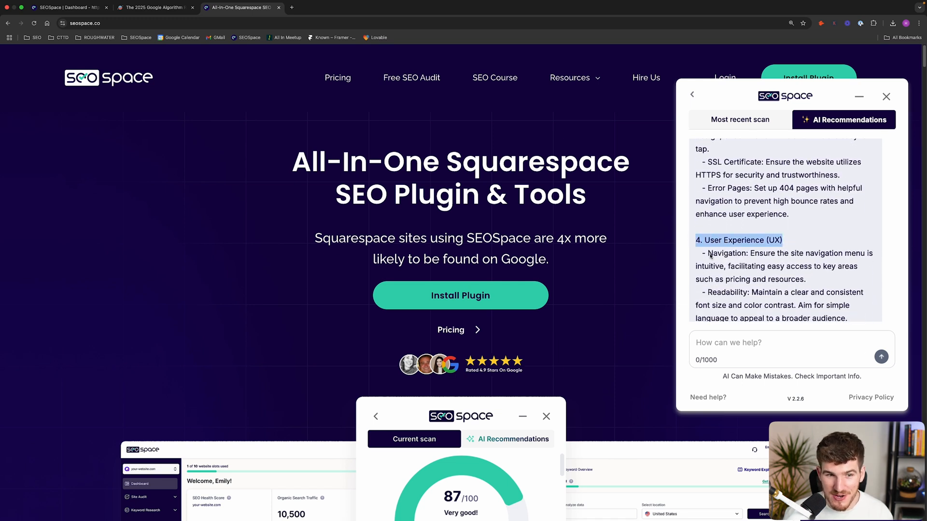
Step: Continue through the AI's external factor advice, checking it against the pie chart
click(154, 6)
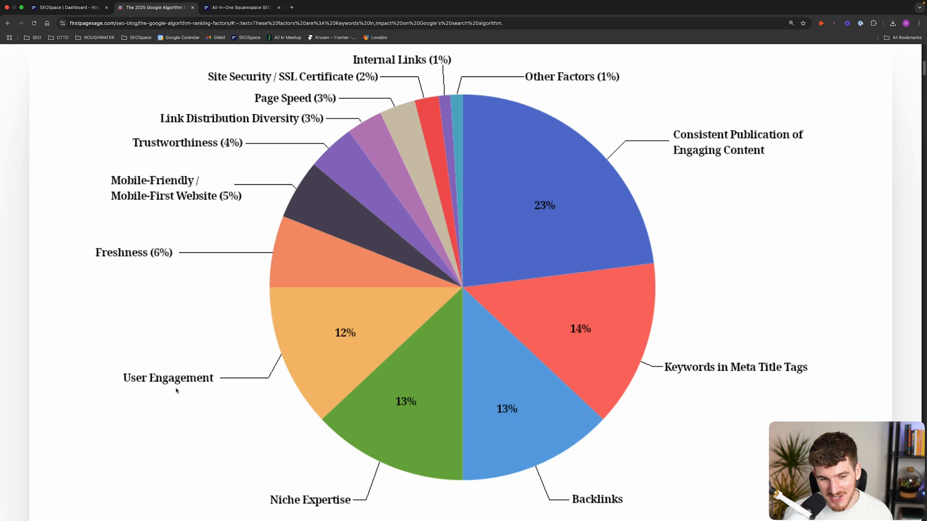
click(240, 6)
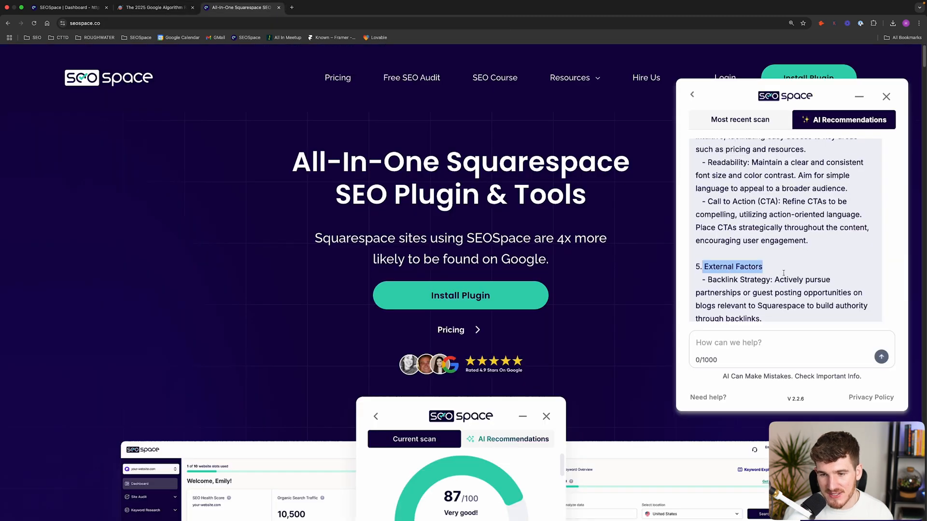
scroll(down, 3)
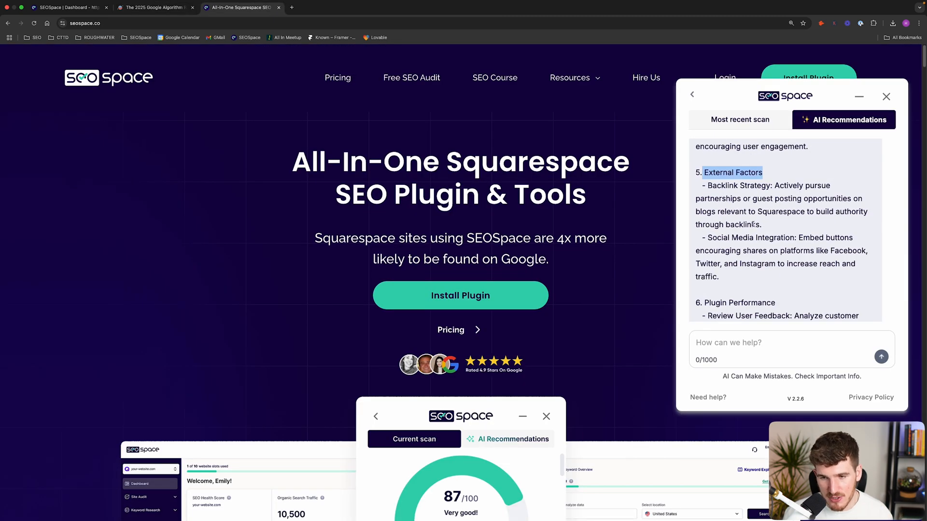
scroll(down, 3)
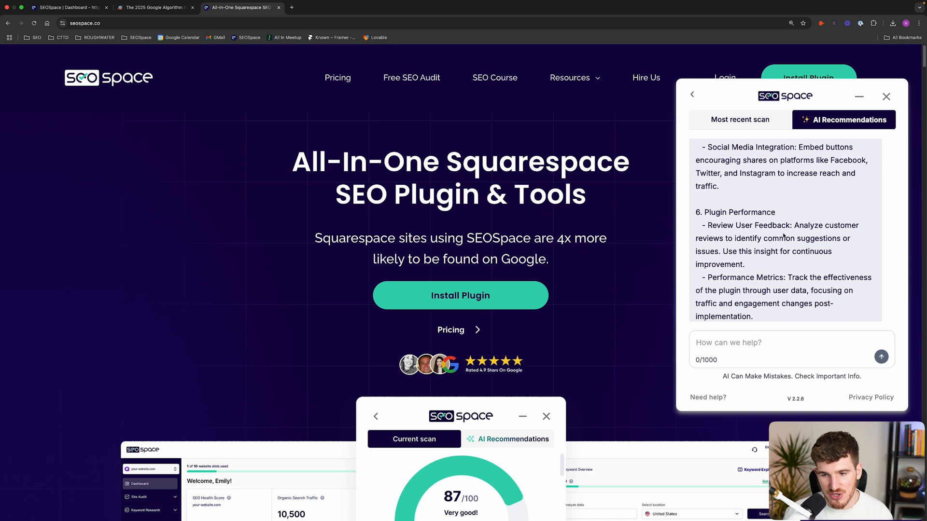
scroll(down, 3)
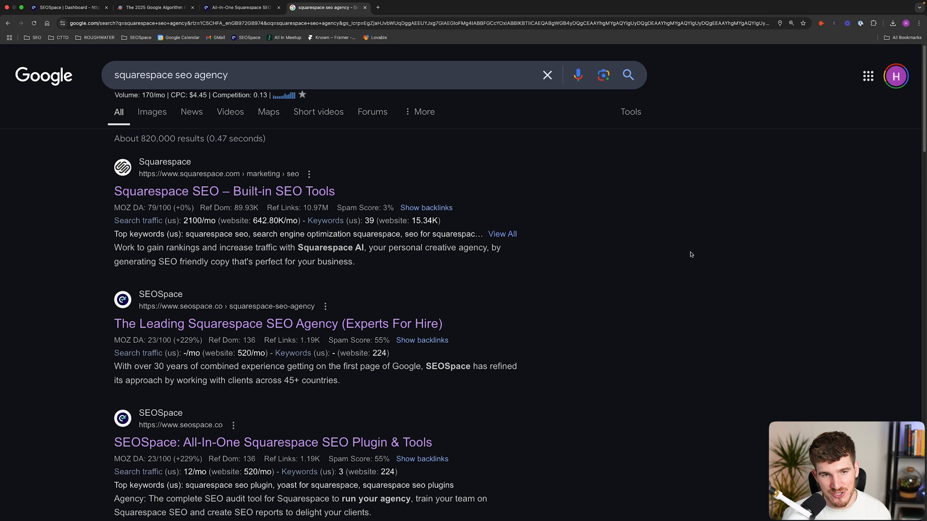
mouse_move(833, 316)
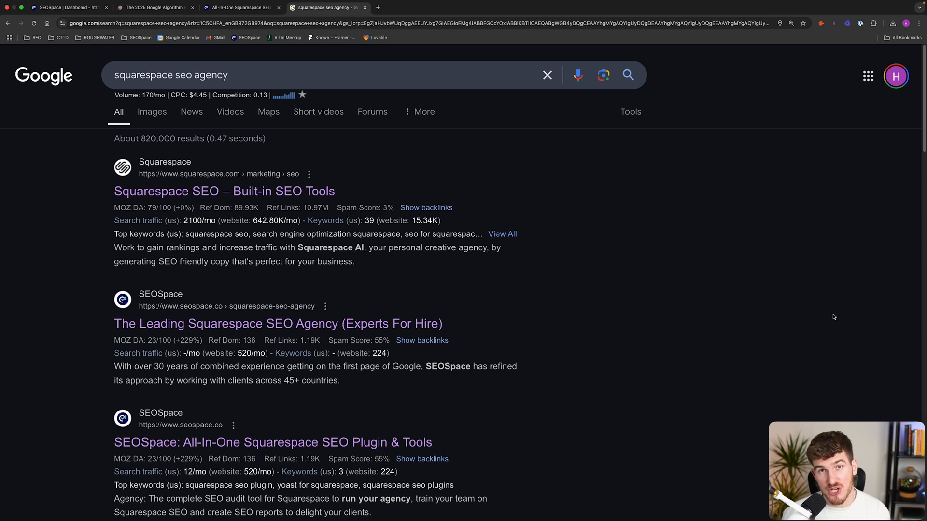
mouse_move(812, 307)
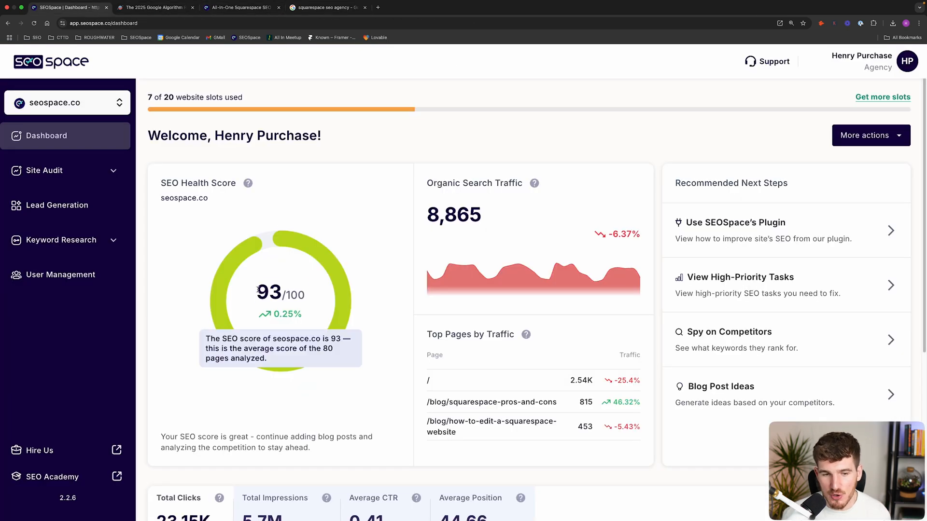
mouse_move(306, 318)
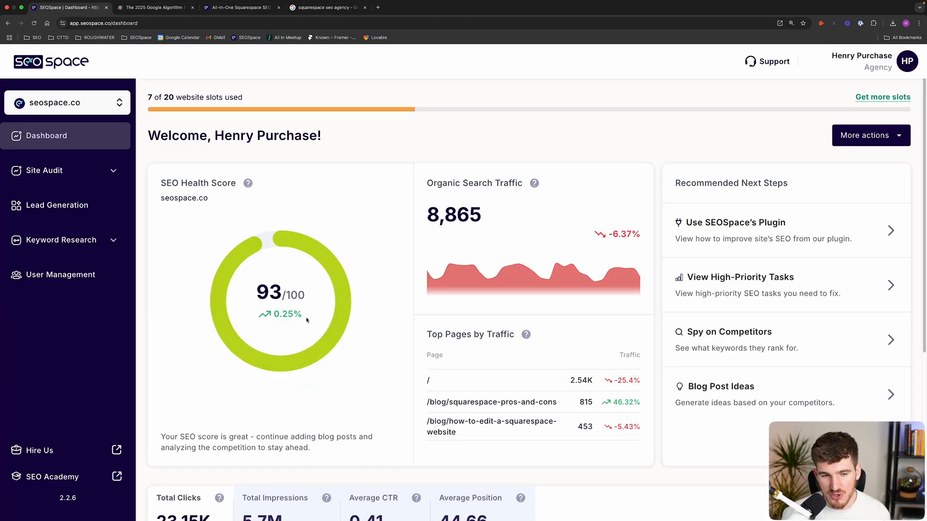